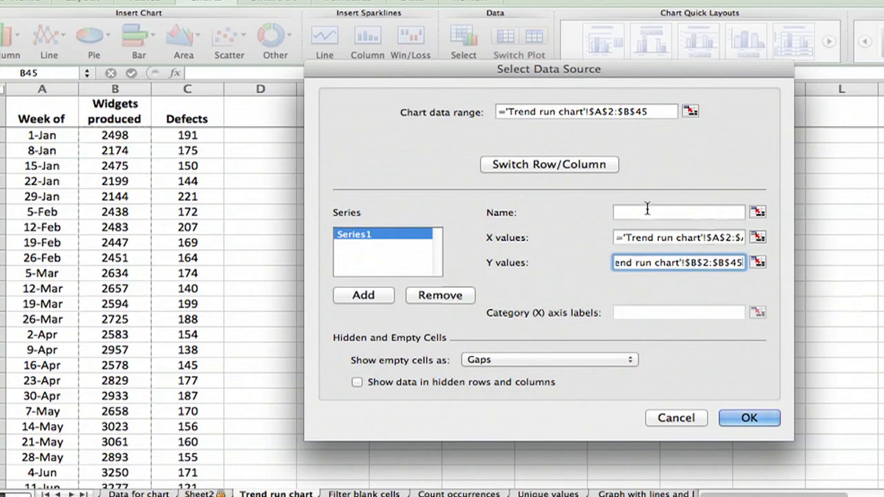
Step: Confirm Select Data Source to show the finished Widgets produced chart before clearing it
left_click(749, 418)
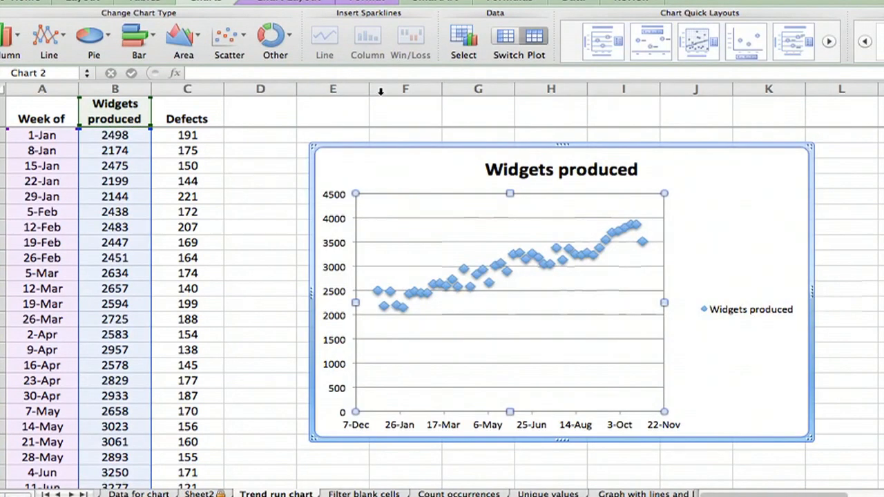
mouse_move(235, 170)
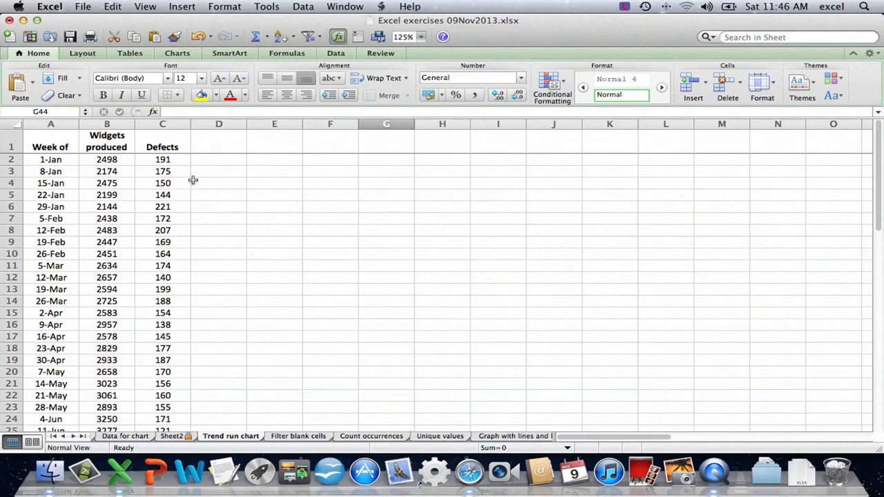
mouse_move(251, 196)
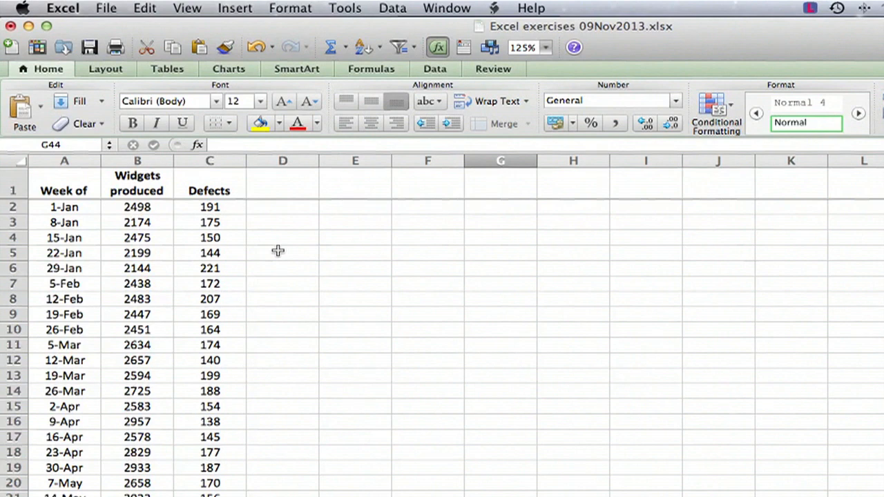
mouse_move(323, 232)
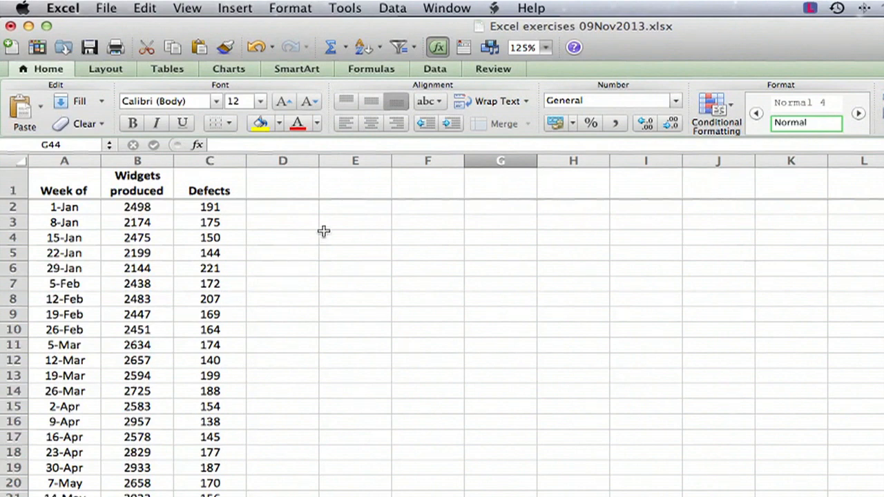
mouse_move(158, 202)
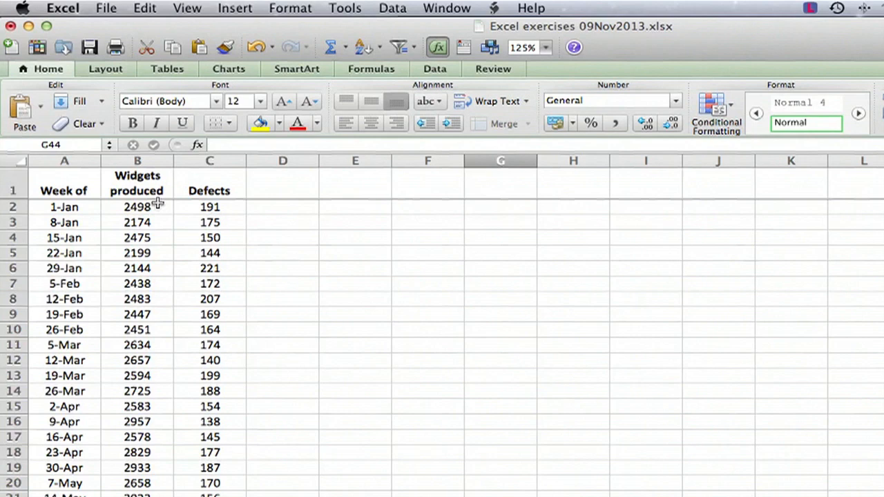
mouse_move(376, 258)
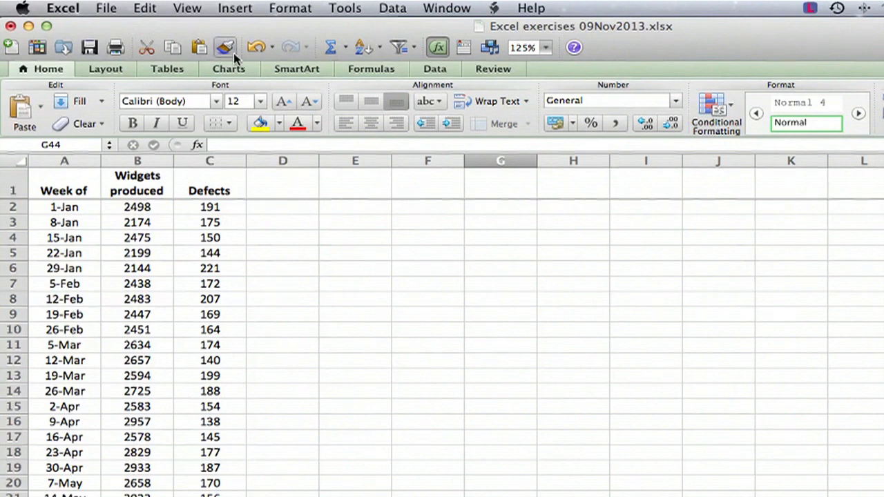
Step: Insert a blank Marked Scatter chart from the Charts tab's Scatter options
left_click(229, 69)
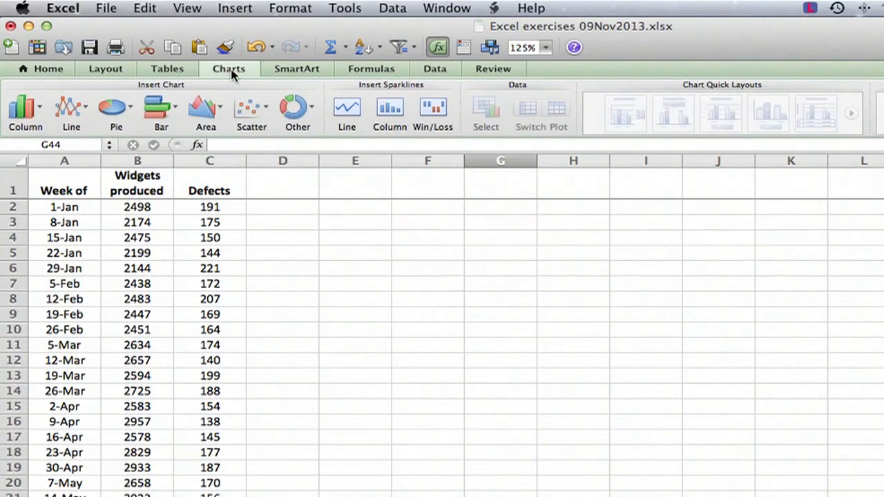
mouse_move(252, 111)
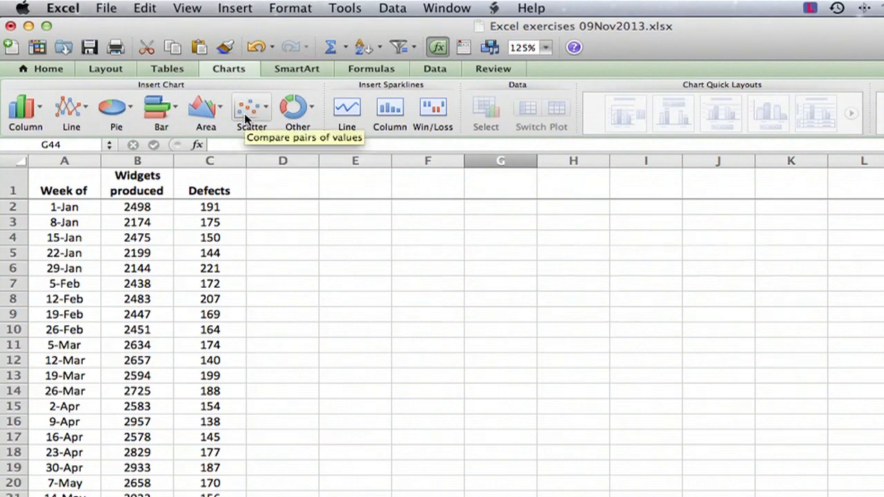
left_click(251, 110)
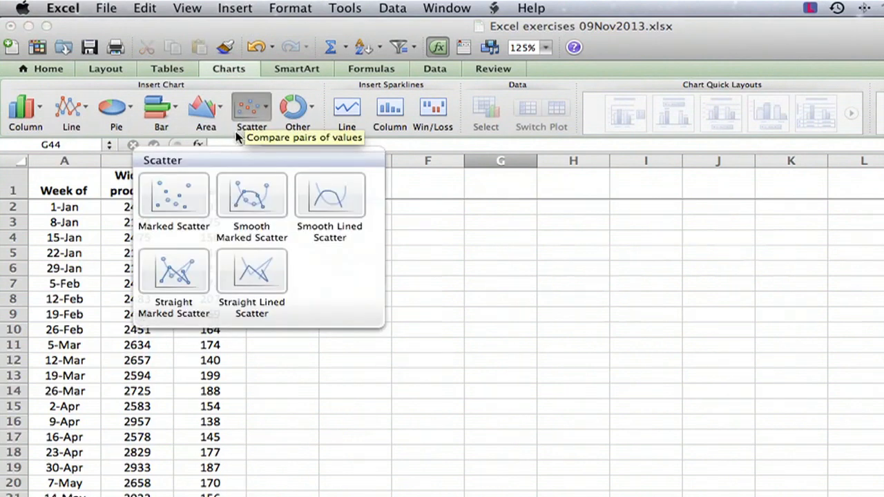
mouse_move(174, 196)
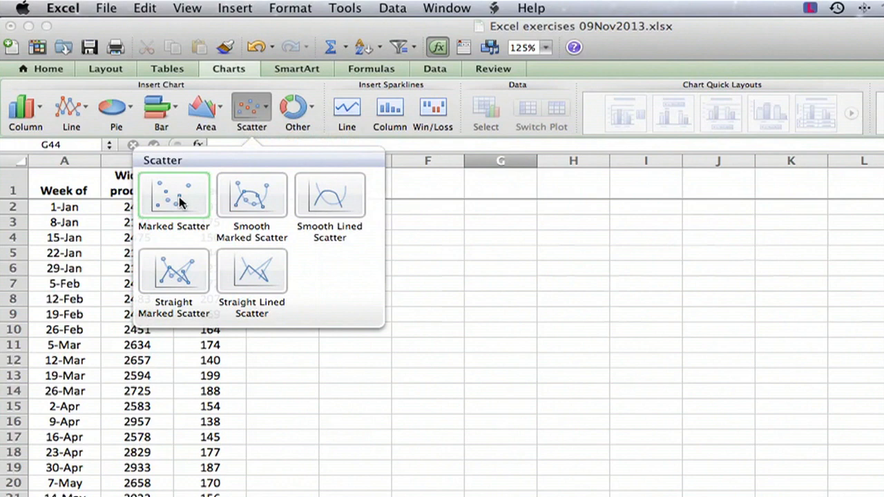
left_click(174, 196)
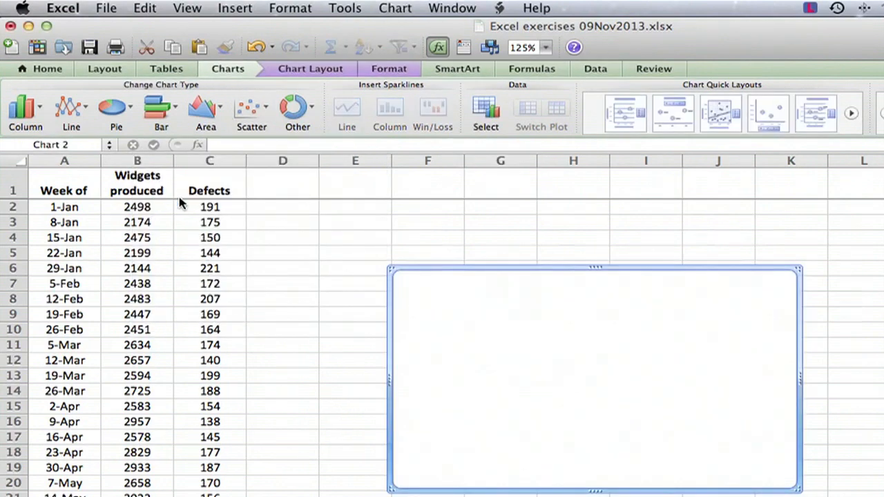
mouse_move(481, 284)
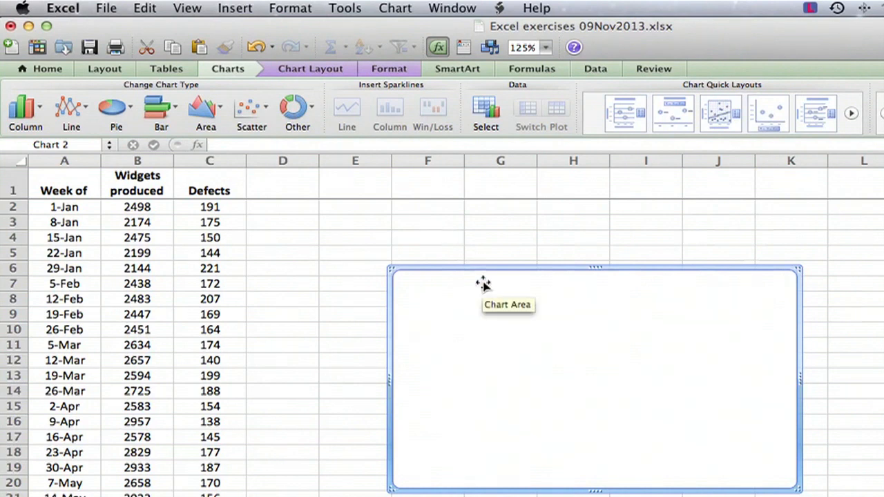
mouse_move(412, 201)
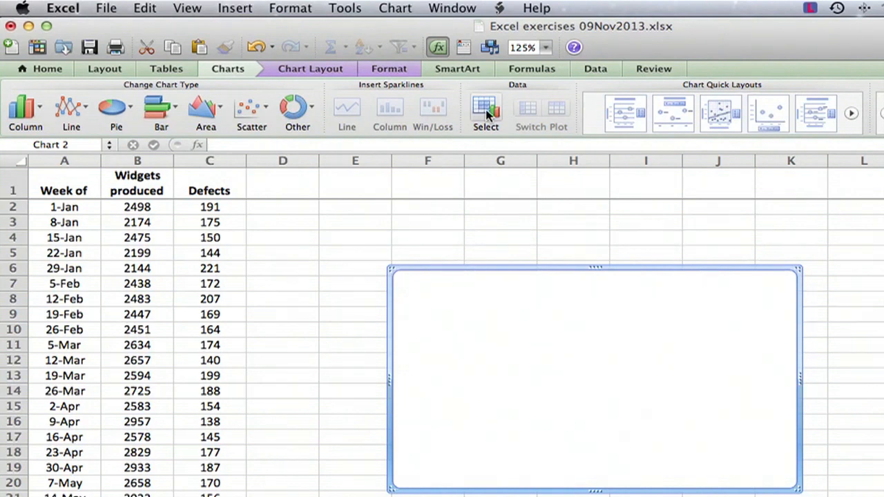
mouse_move(487, 110)
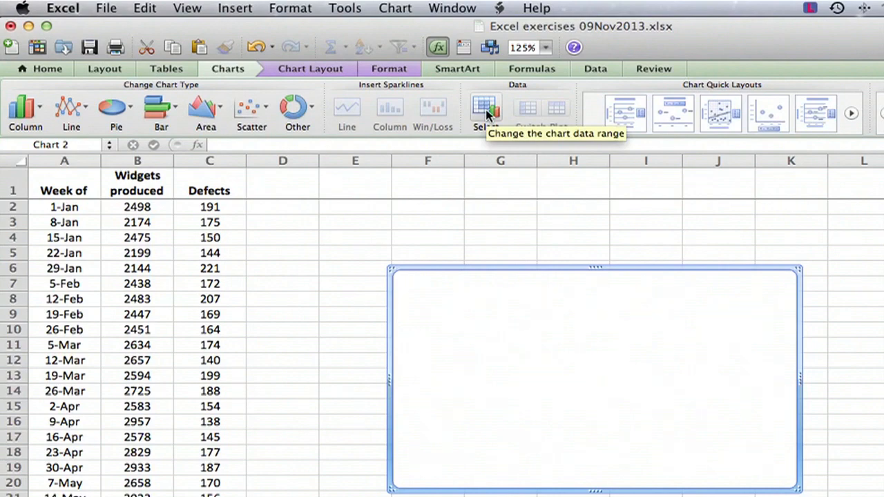
Step: Add a new series whose X values are the week dates in A2:A45
left_click(485, 110)
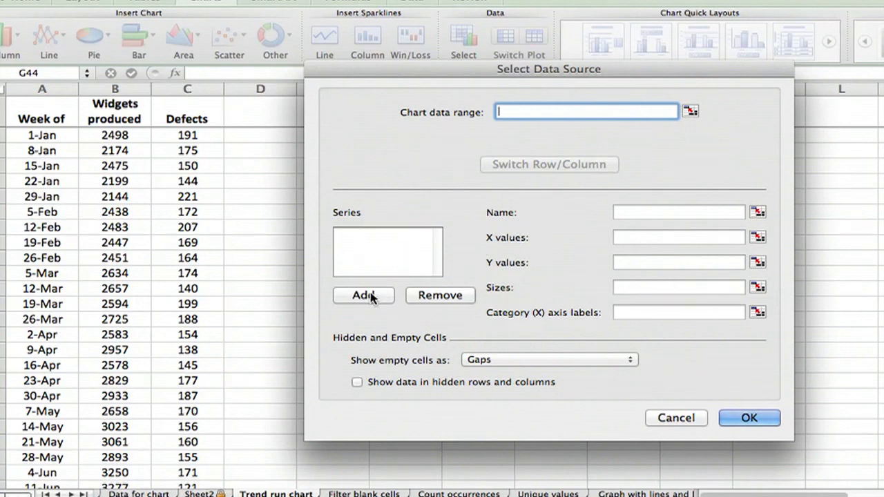
left_click(363, 296)
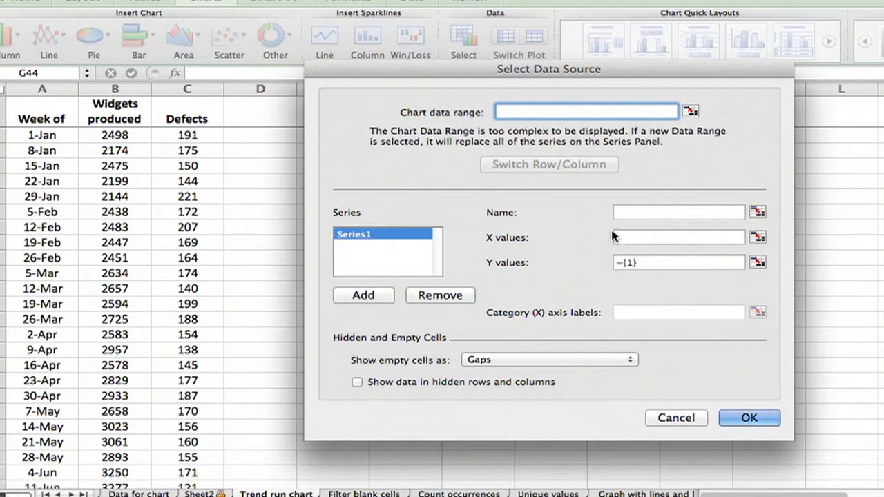
mouse_move(595, 255)
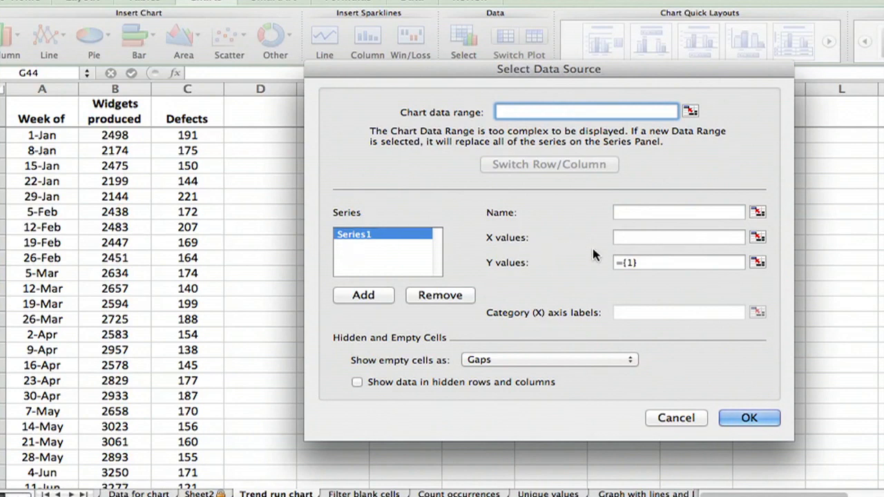
left_click(679, 238)
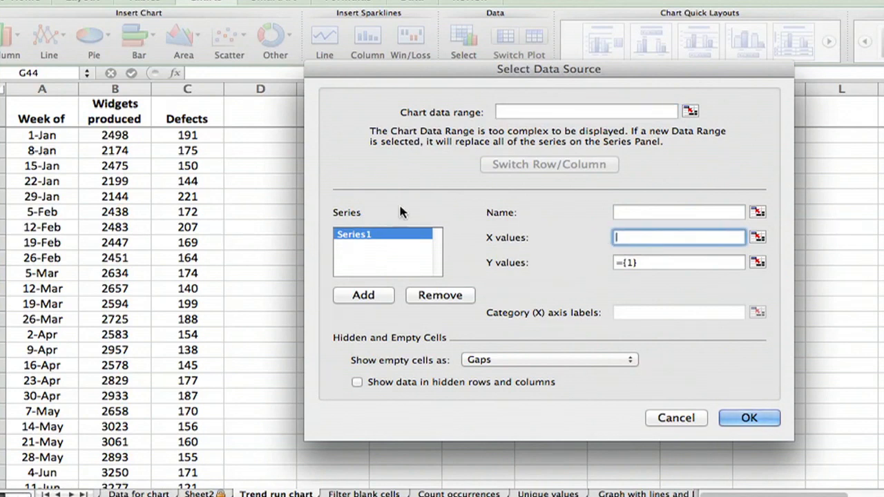
left_click(41, 135)
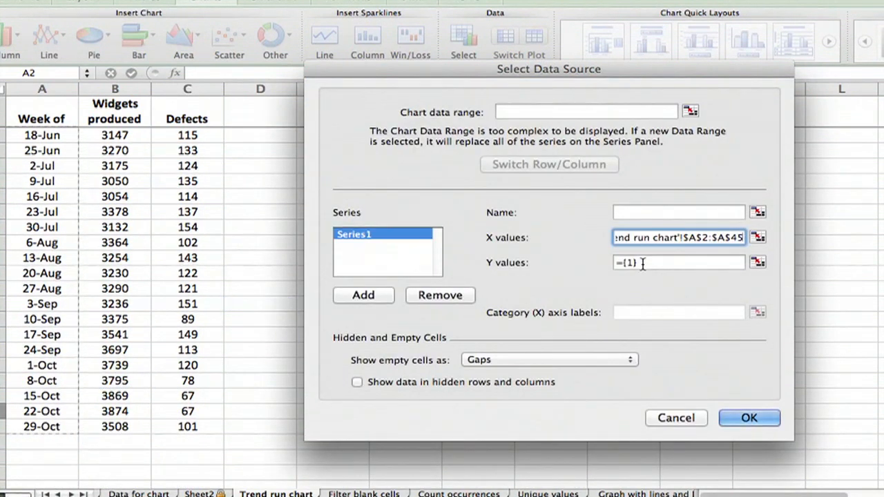
Step: Set the series Y values to widget counts B2:B45 and its name to header B1
left_click(679, 262)
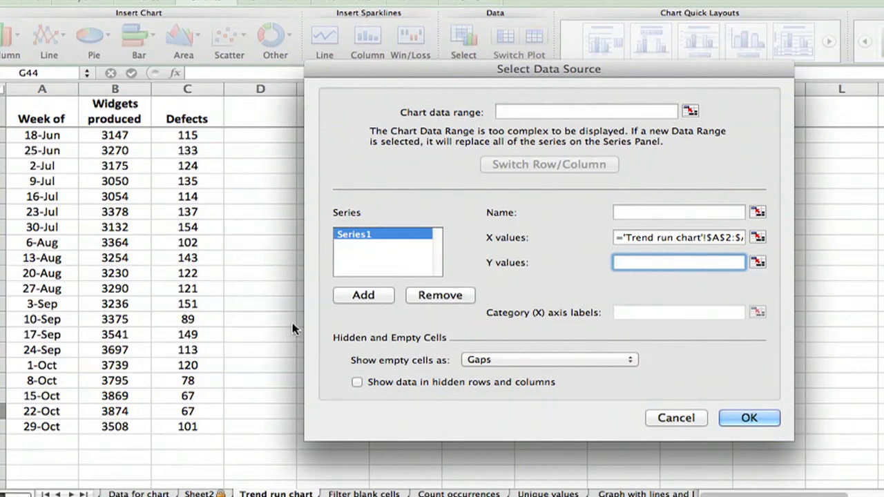
left_click(115, 426)
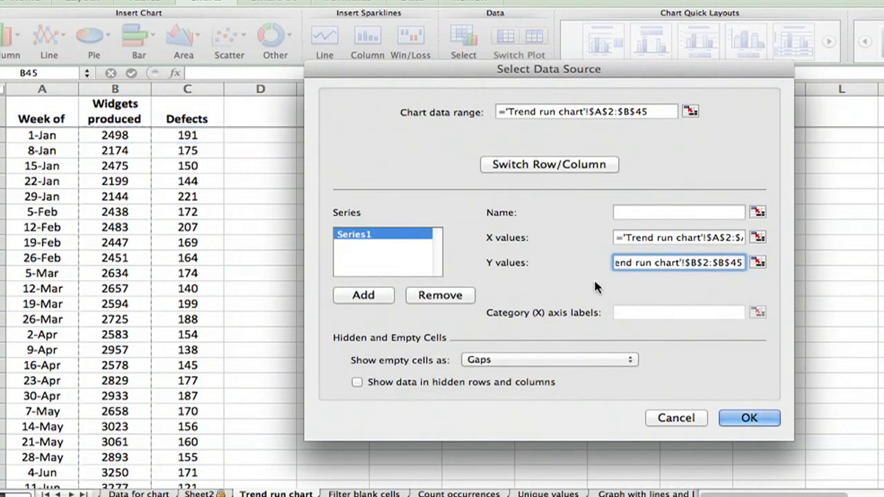
mouse_move(648, 230)
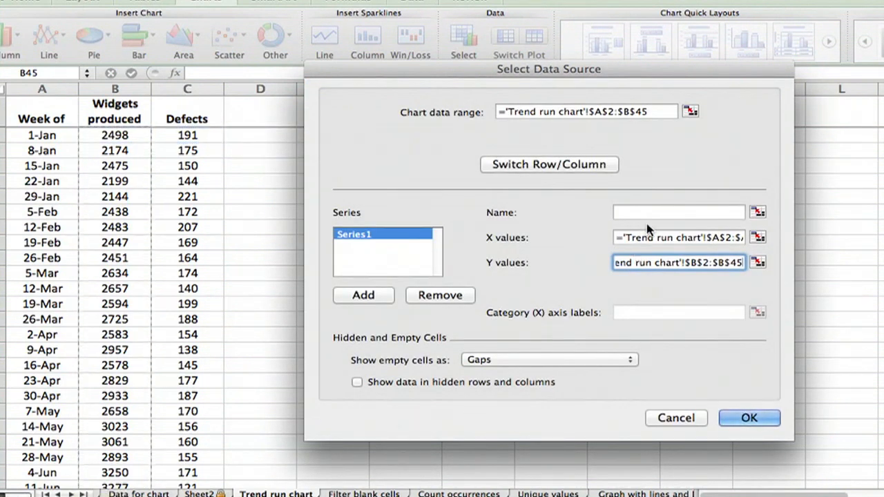
left_click(678, 213)
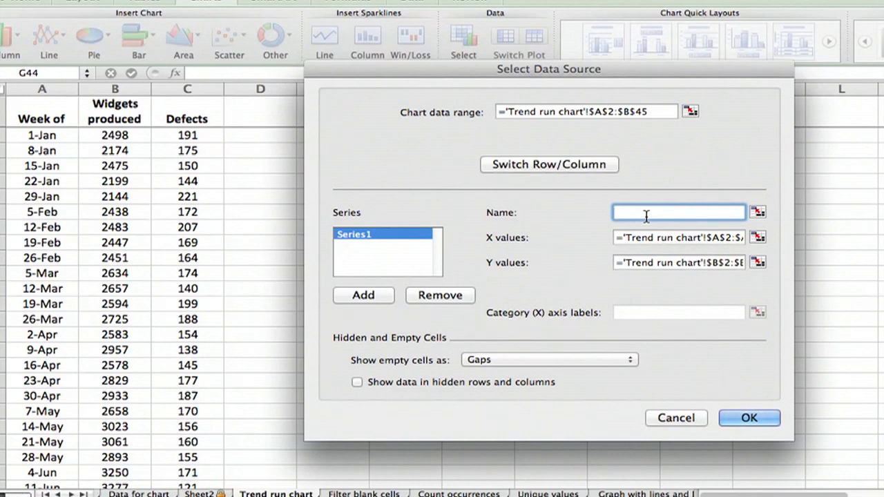
mouse_move(635, 210)
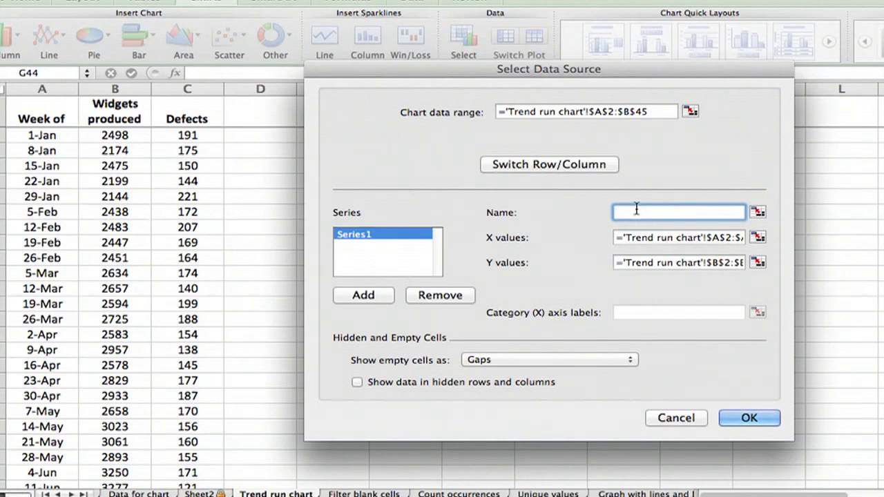
left_click(114, 111)
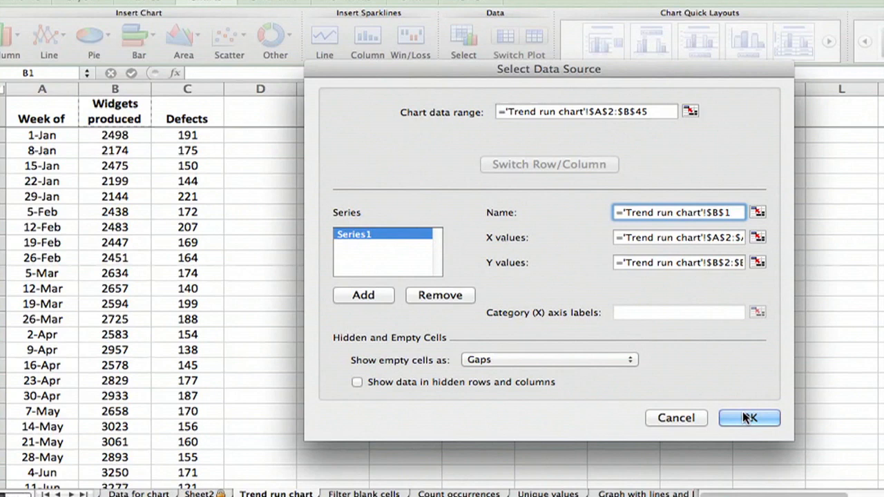
Step: Confirm the data to plot the Widgets produced chart and enlarge it beside the table
left_click(749, 418)
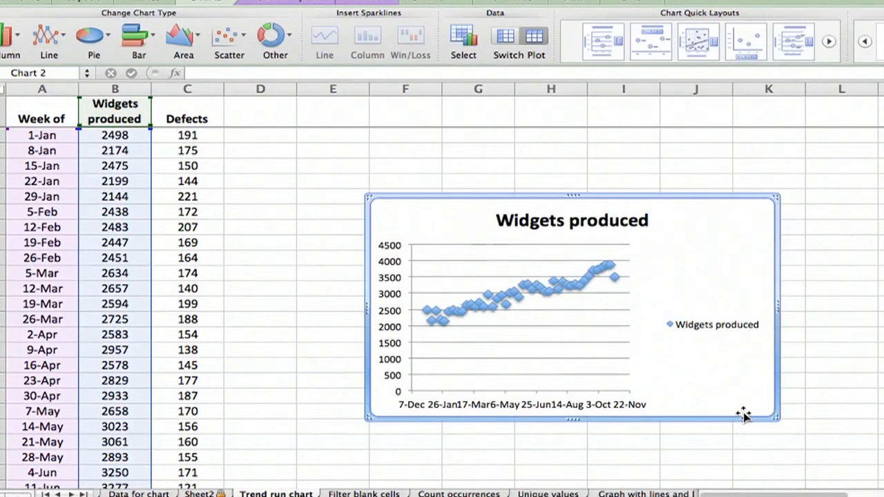
mouse_move(456, 193)
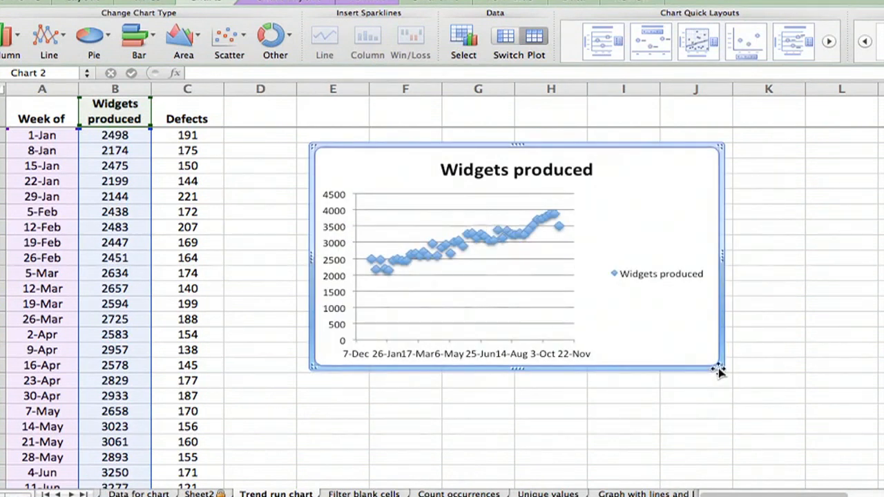
left_click_drag(722, 368, 791, 427)
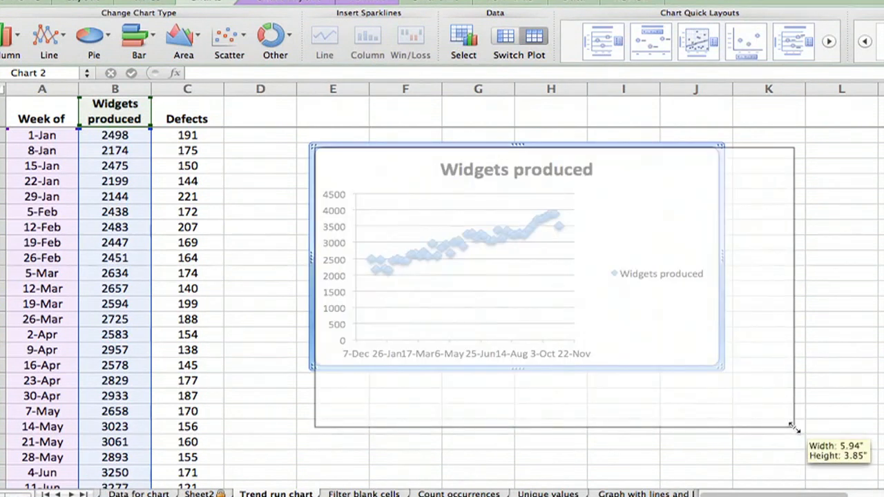
left_click_drag(790, 426, 813, 440)
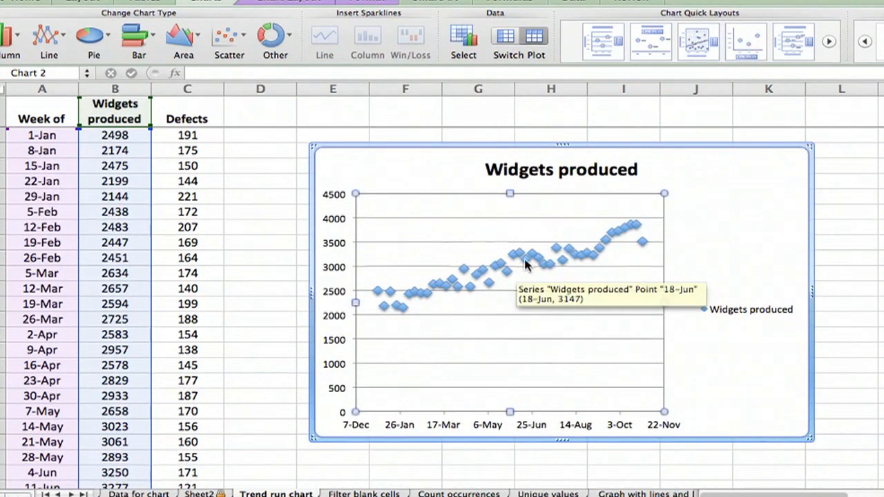
mouse_move(644, 193)
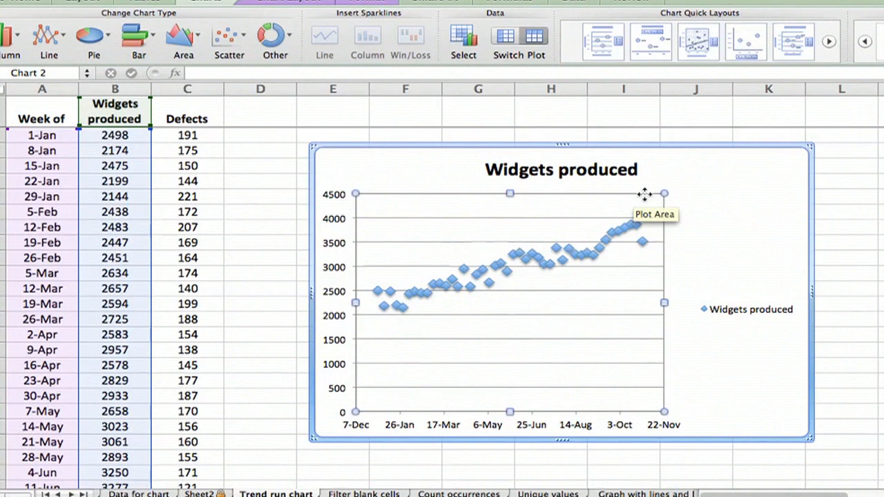
mouse_move(228, 180)
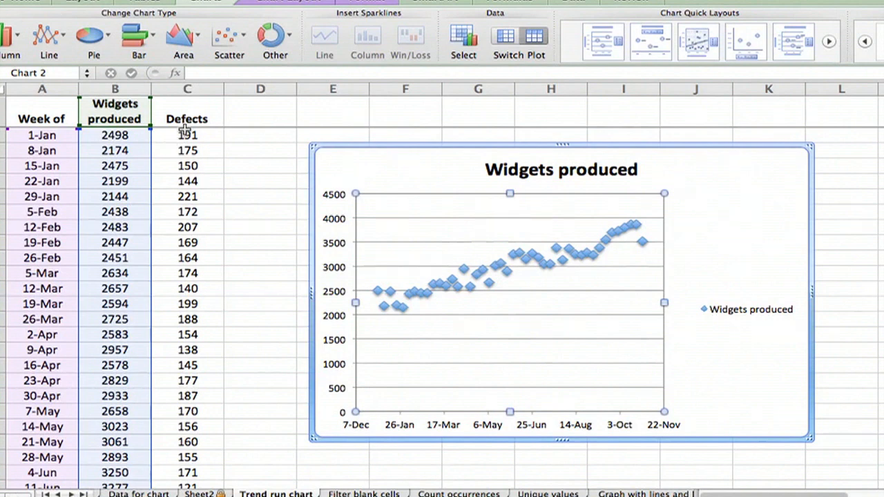
mouse_move(343, 346)
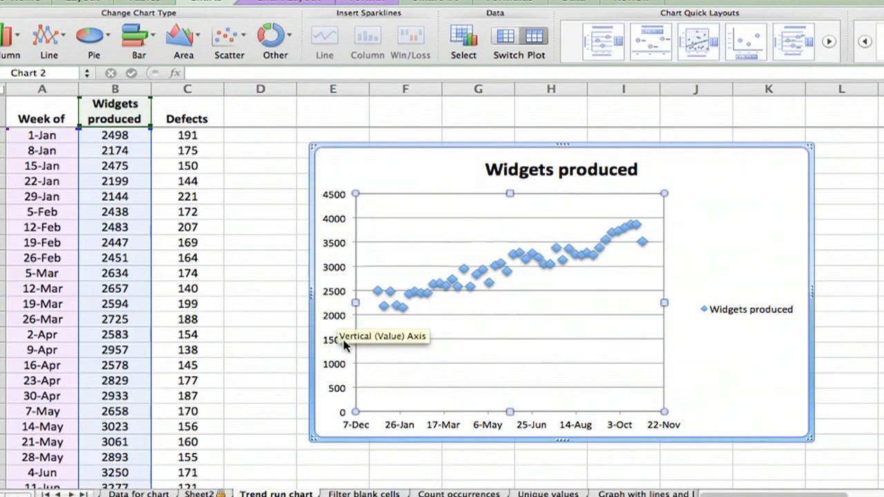
mouse_move(781, 318)
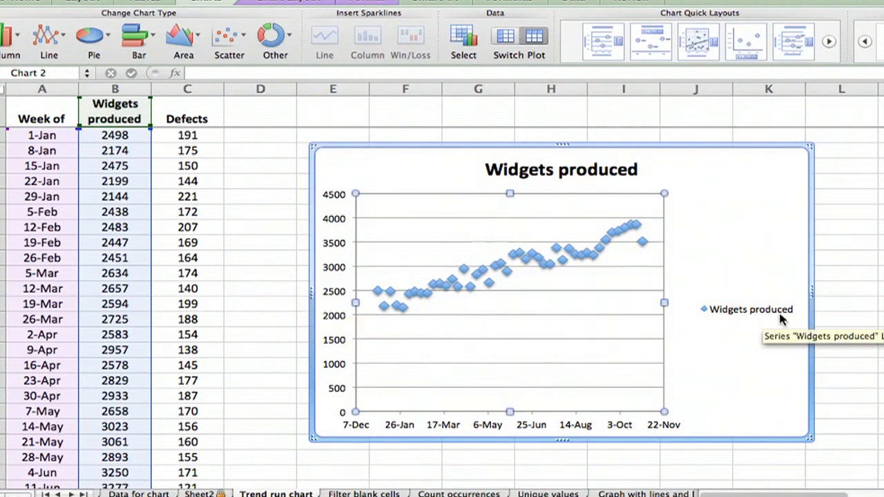